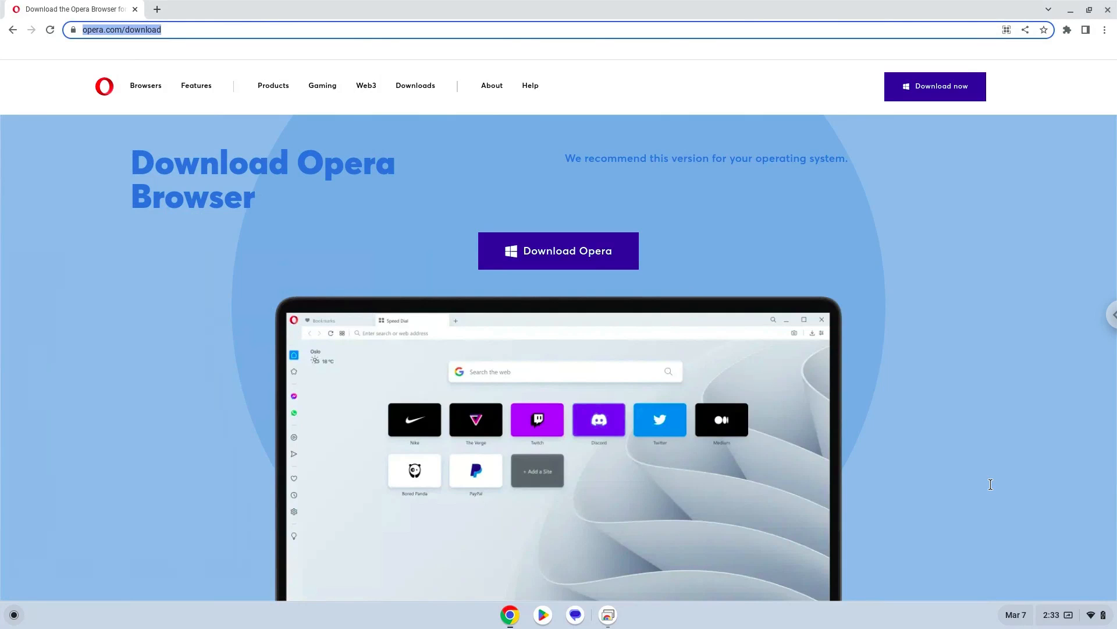
mouse_move(1012, 534)
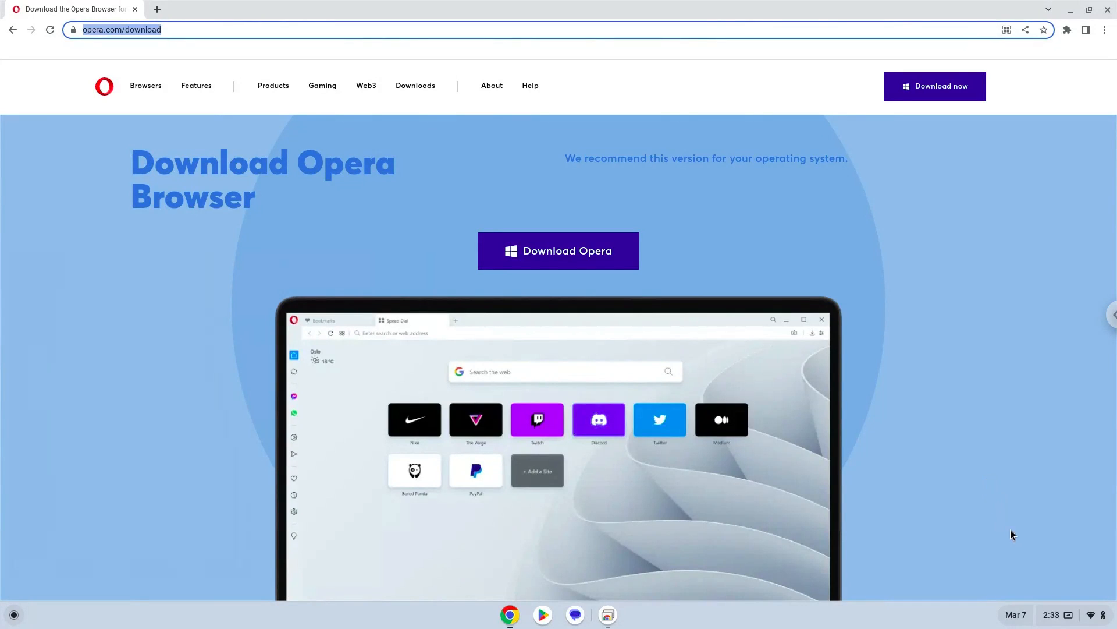
Step: Bring up the quick settings panel from the shelf clock area
left_click(1053, 614)
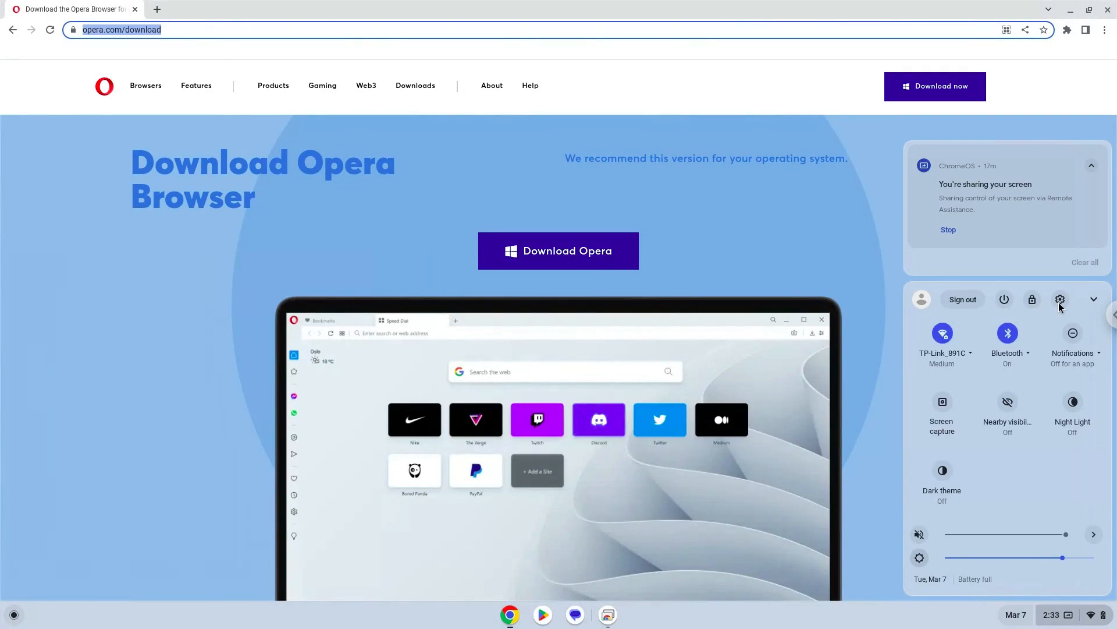
Step: Go from quick settings into Settings and show the Developers section
left_click(1059, 298)
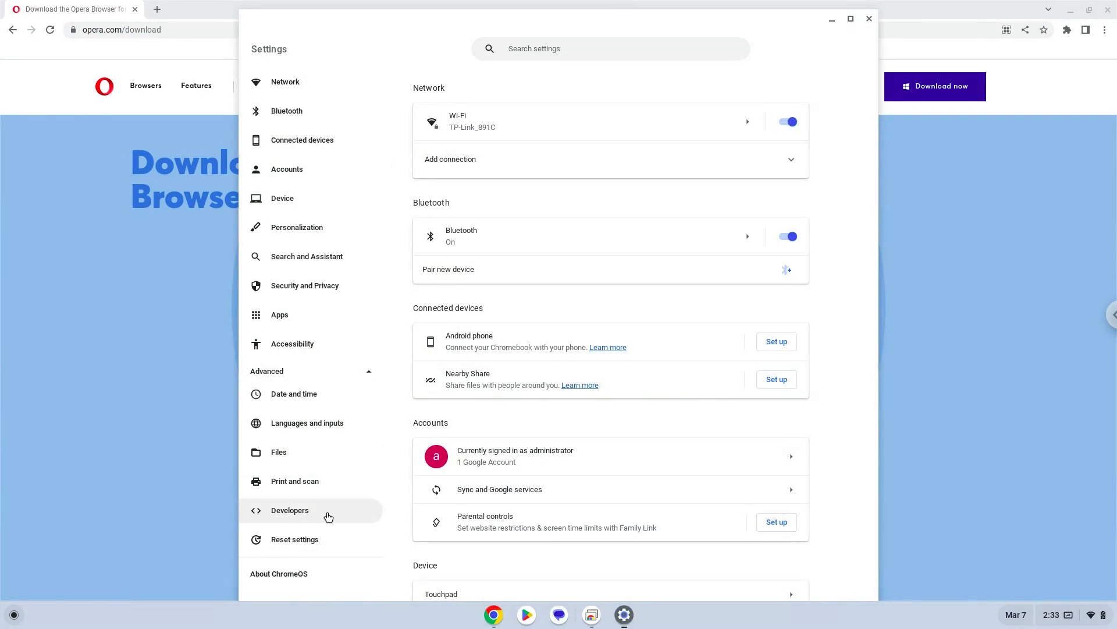
left_click(289, 510)
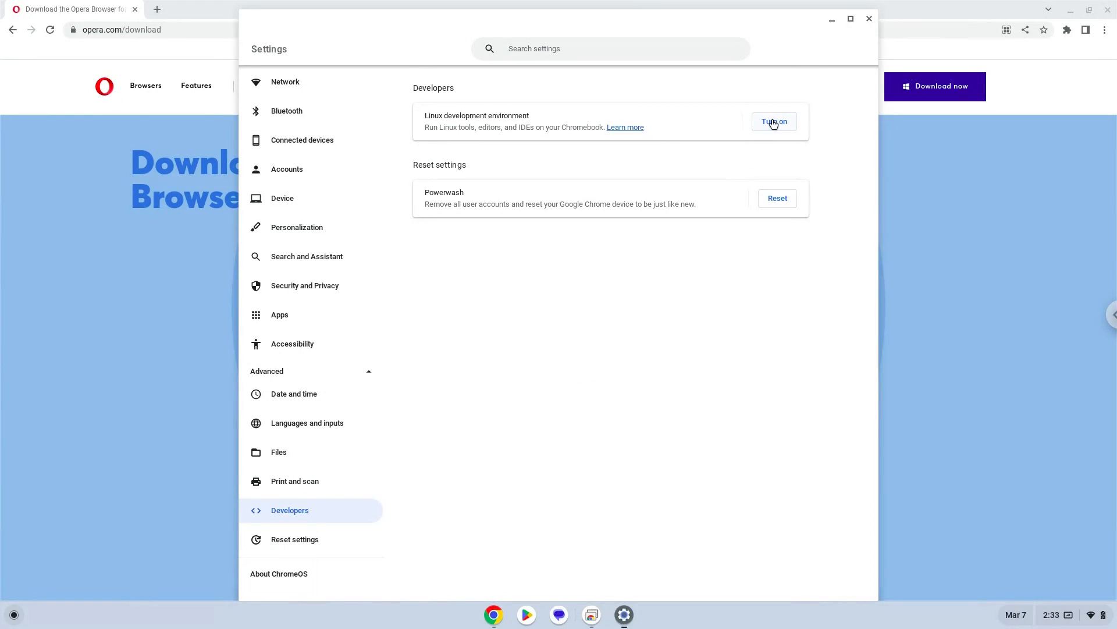
Step: Turn on the Linux development environment and proceed through setup until the terminal appears
left_click(774, 121)
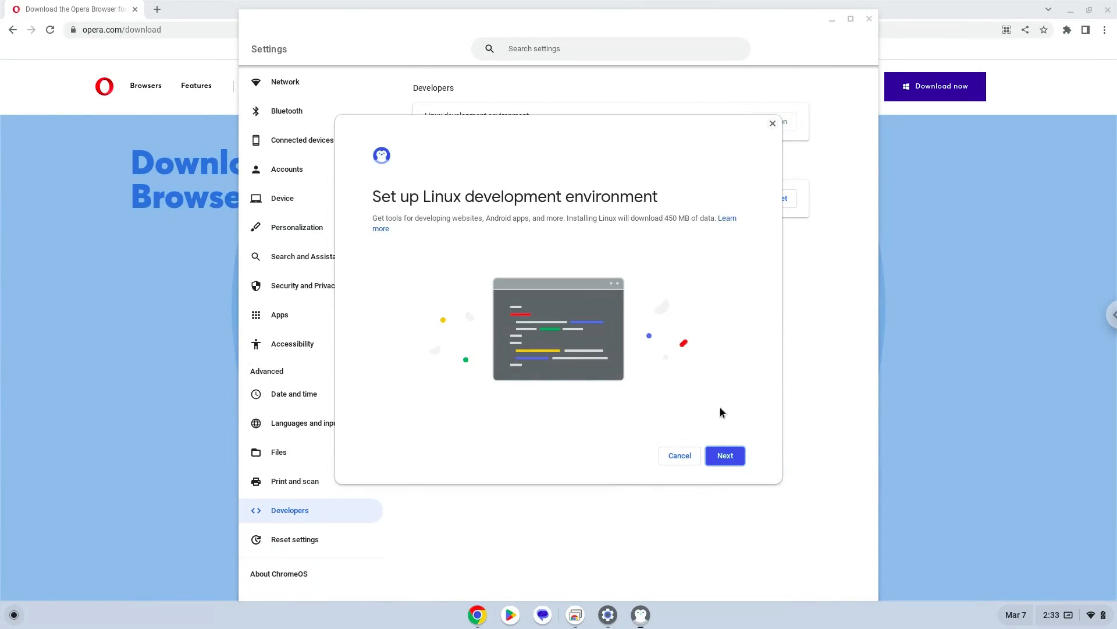
left_click(724, 454)
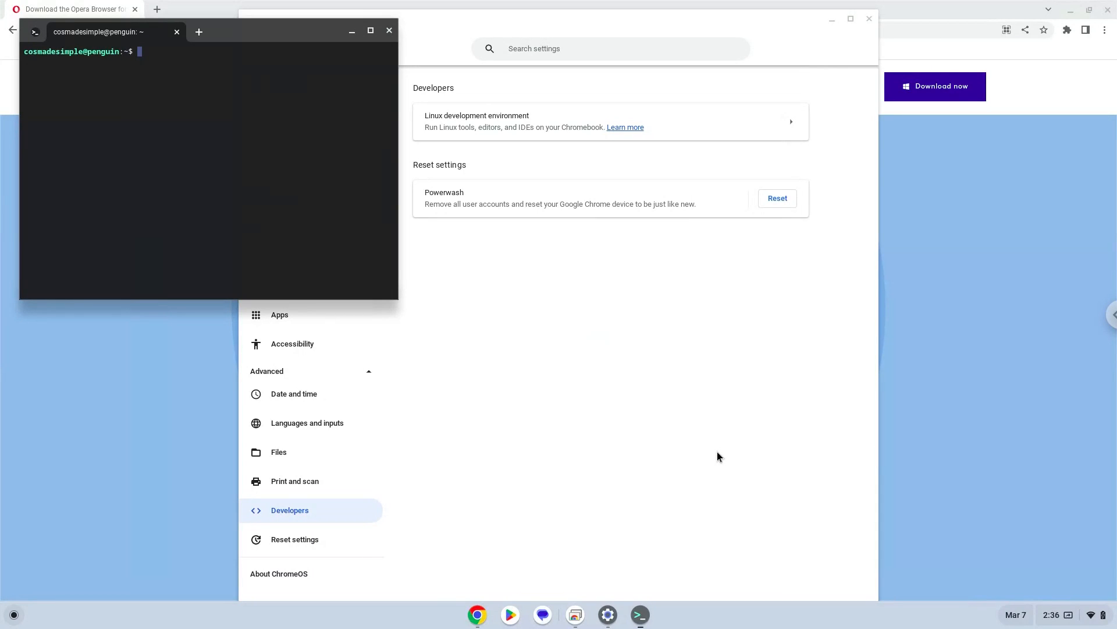
mouse_move(389, 31)
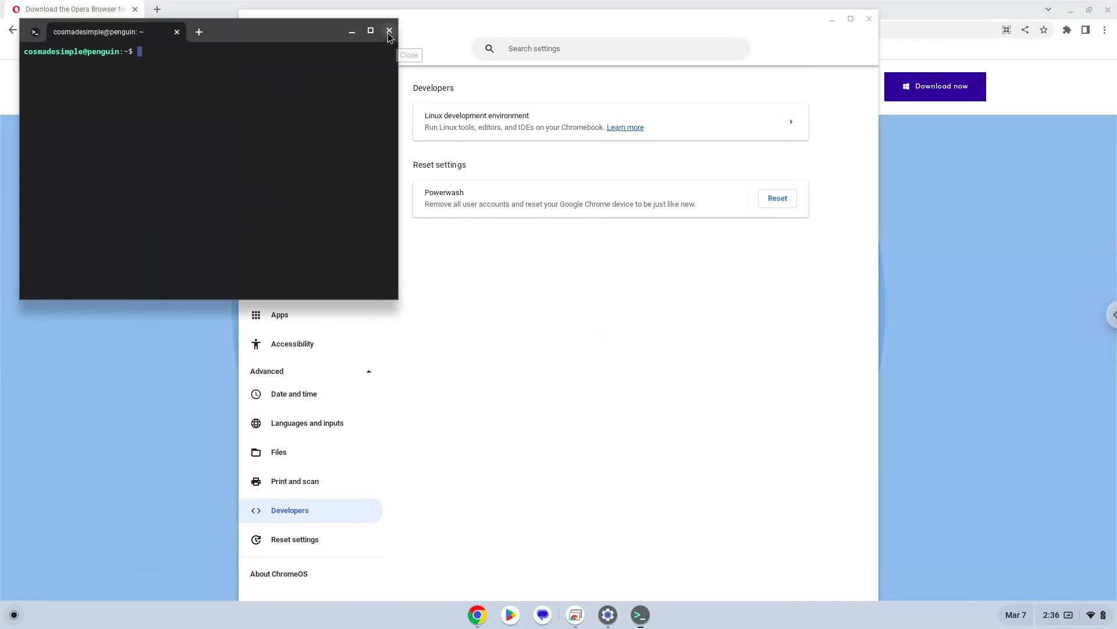
Step: Close the terminal, return to opera.com/download and download Opera Browser for Linux (.deb)
left_click(389, 31)
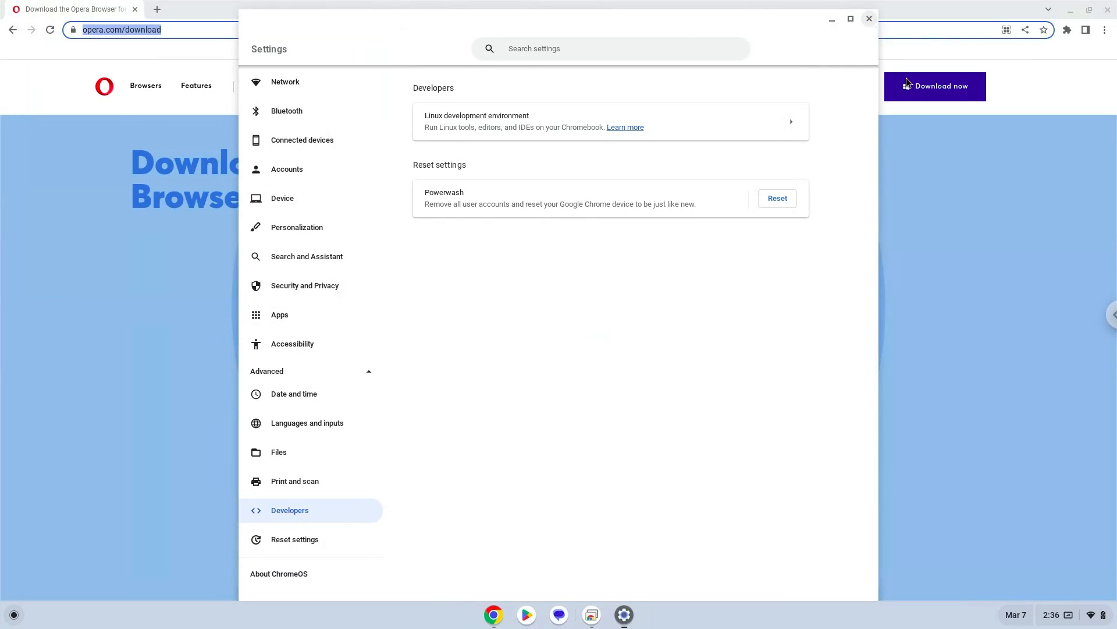
left_click(869, 19)
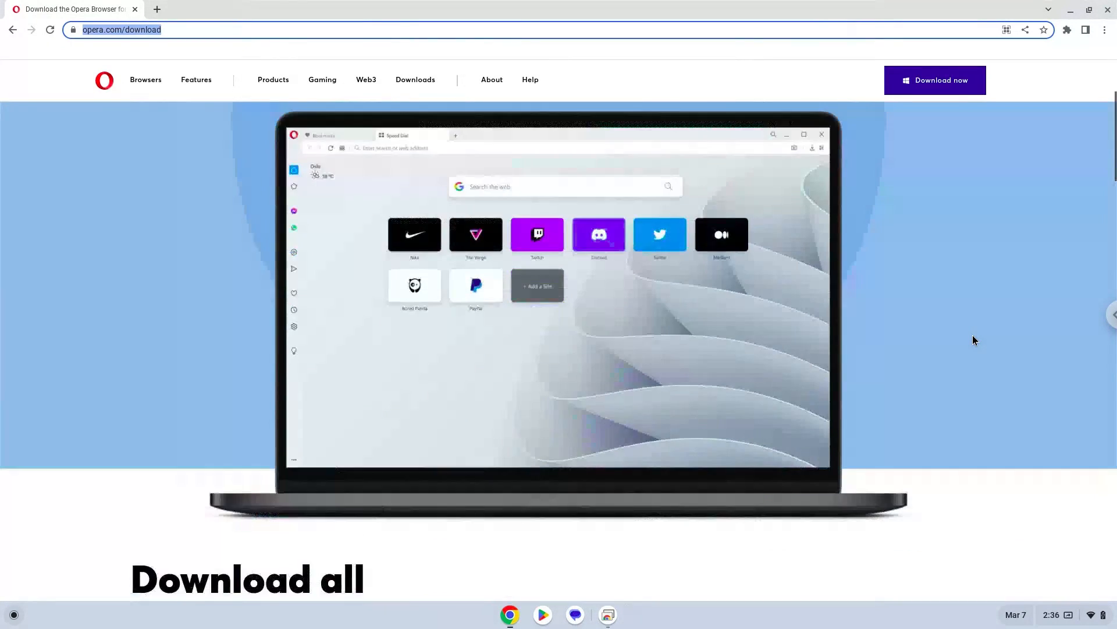
scroll("down", 3)
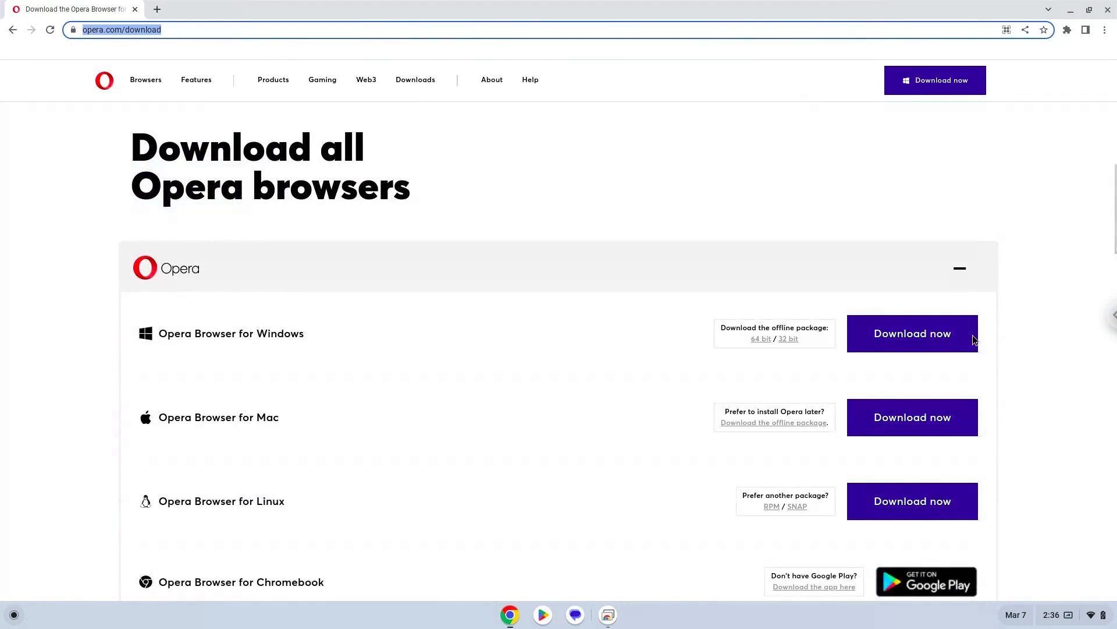
scroll("down", 3)
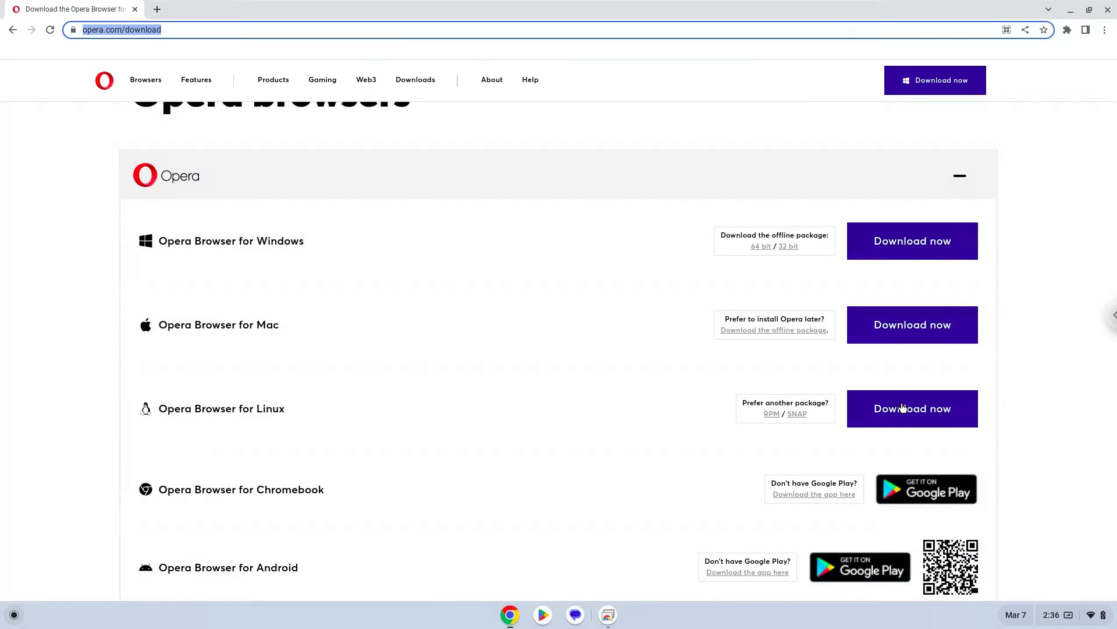
left_click(912, 409)
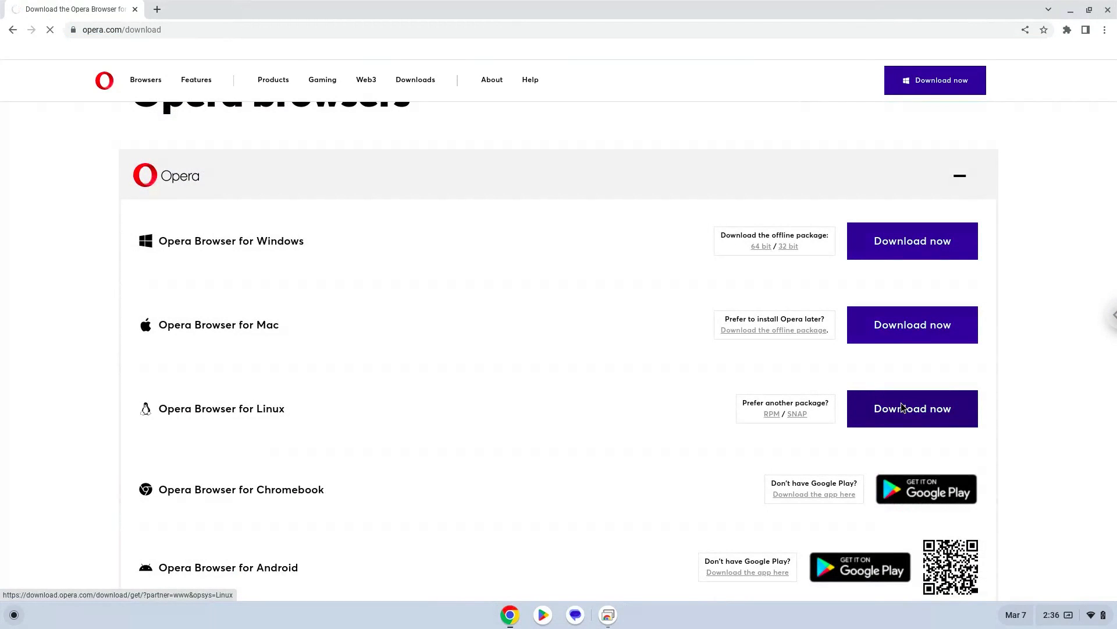
left_click(911, 409)
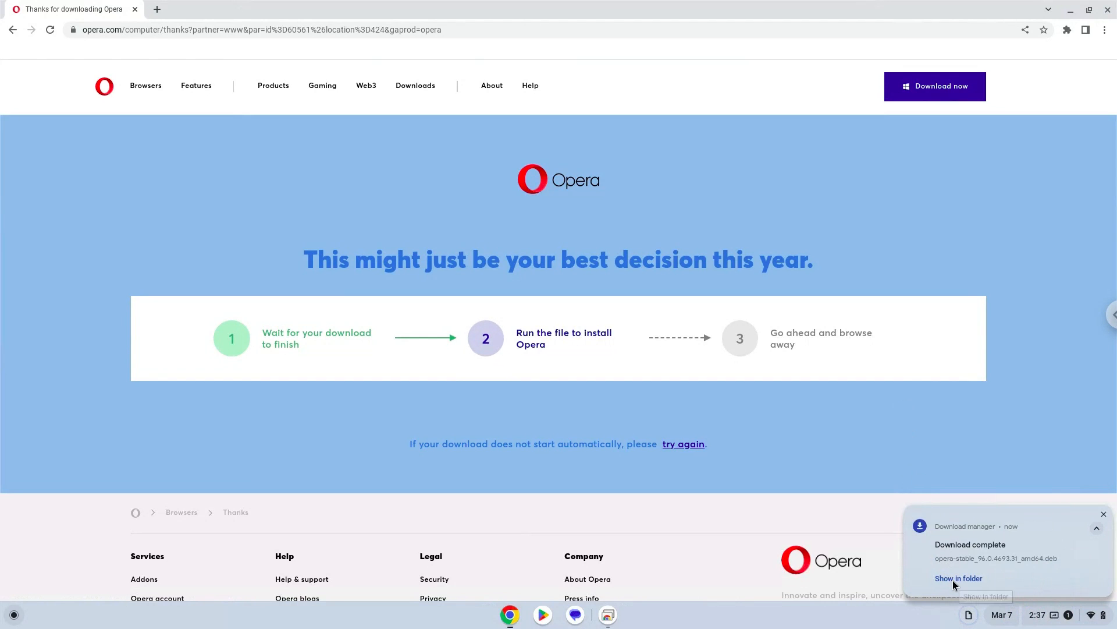
Step: Show the opera-stable .deb in Downloads and choose Install with Linux for it
left_click(958, 578)
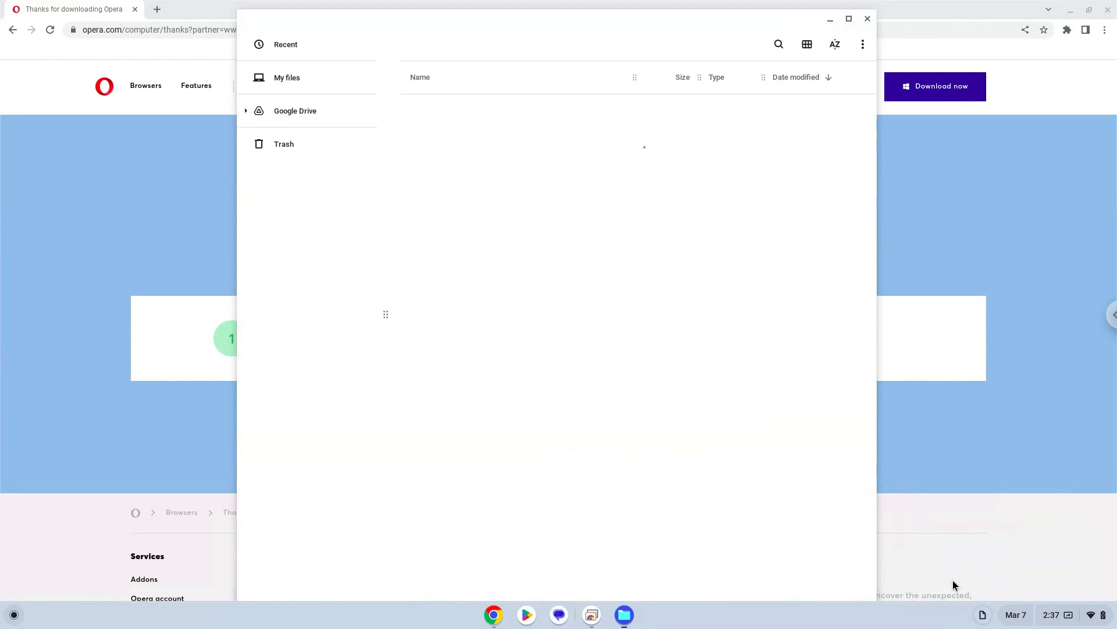
left_click(287, 77)
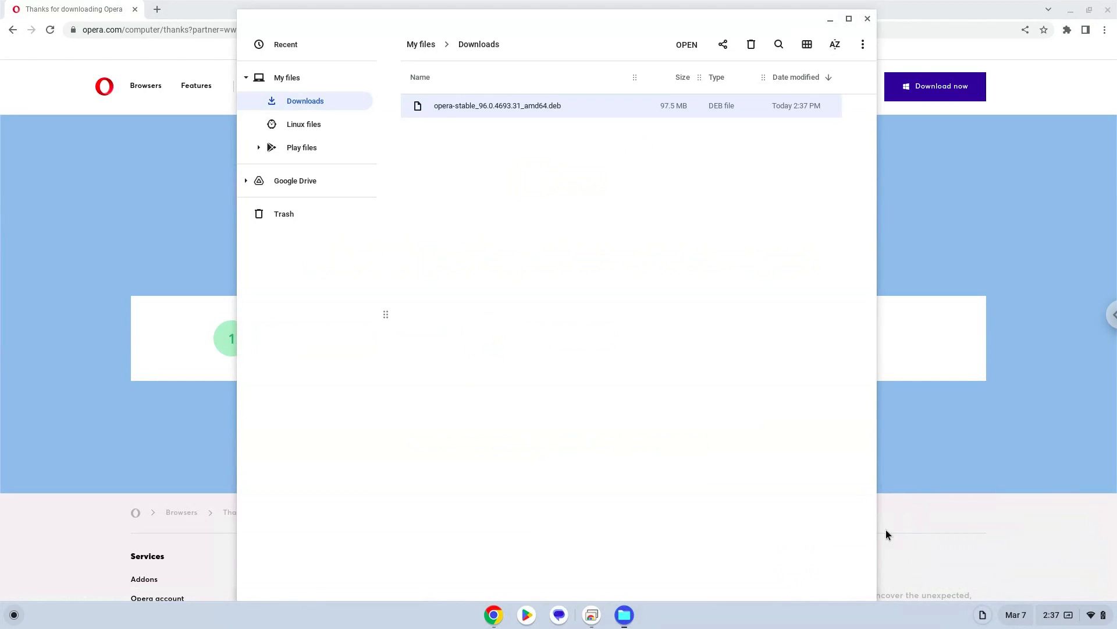
right_click(497, 105)
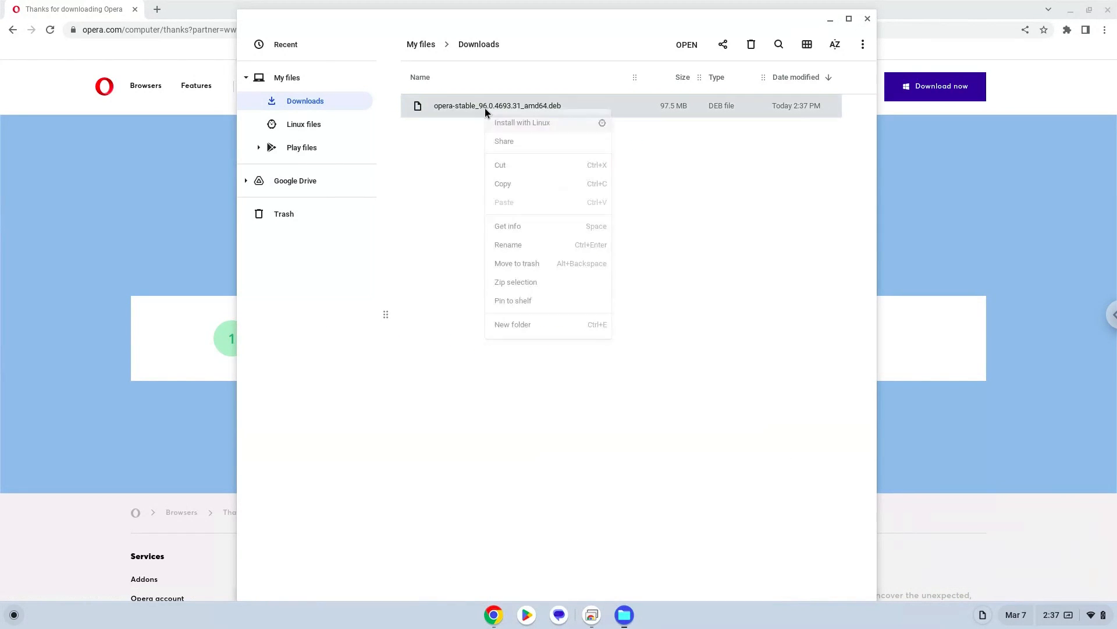
left_click(521, 121)
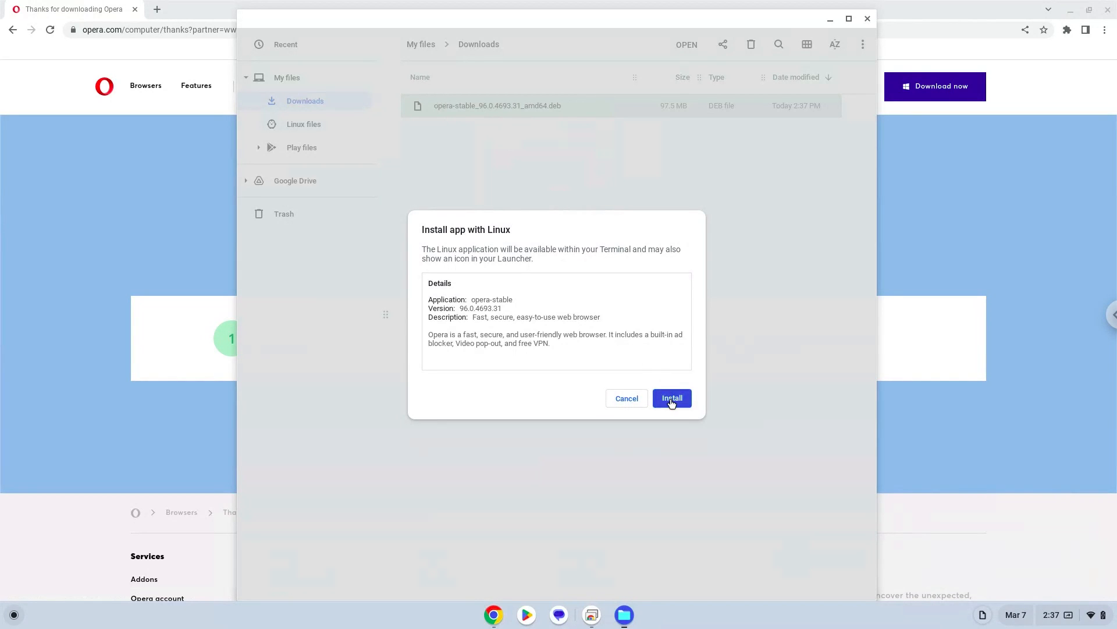
Step: Install opera-stable 96.0.4693.31 with Linux and dismiss the confirmation
left_click(670, 397)
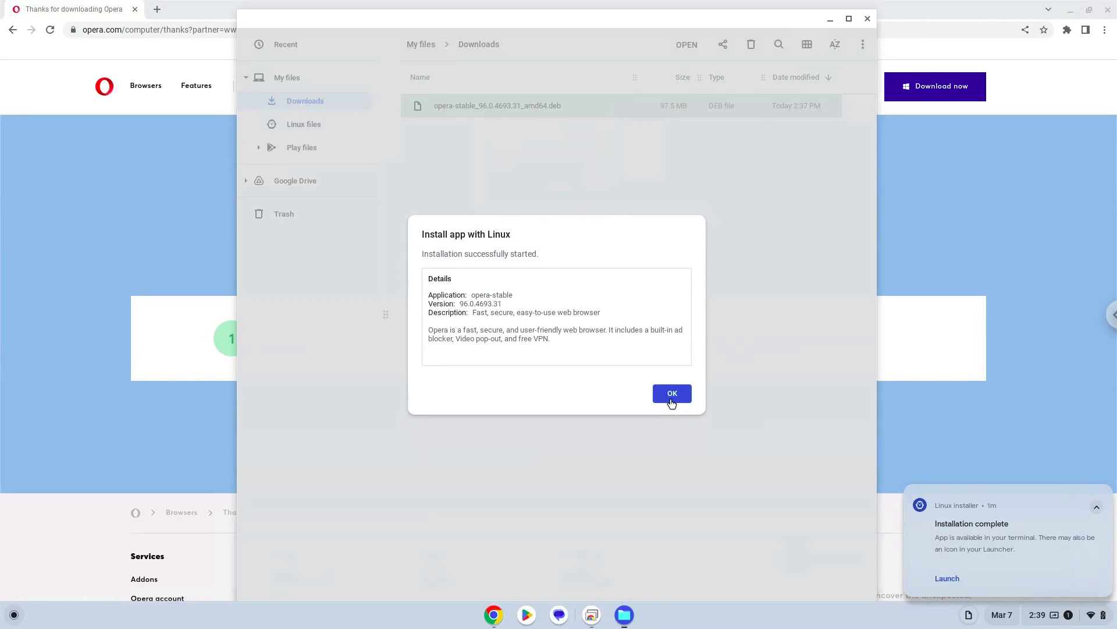
left_click(670, 393)
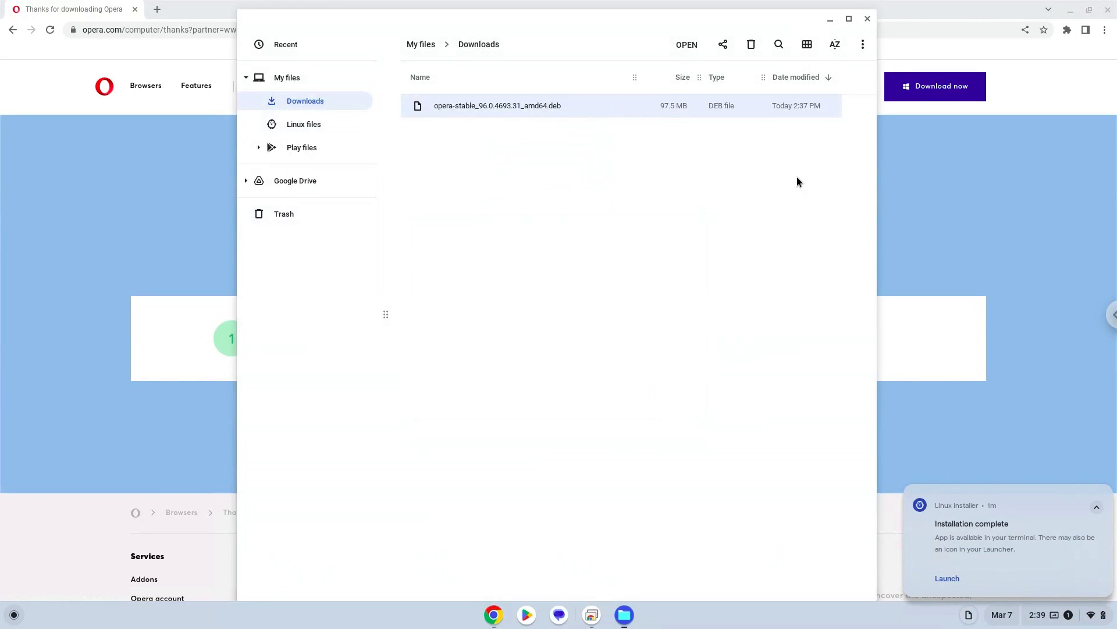
mouse_move(867, 19)
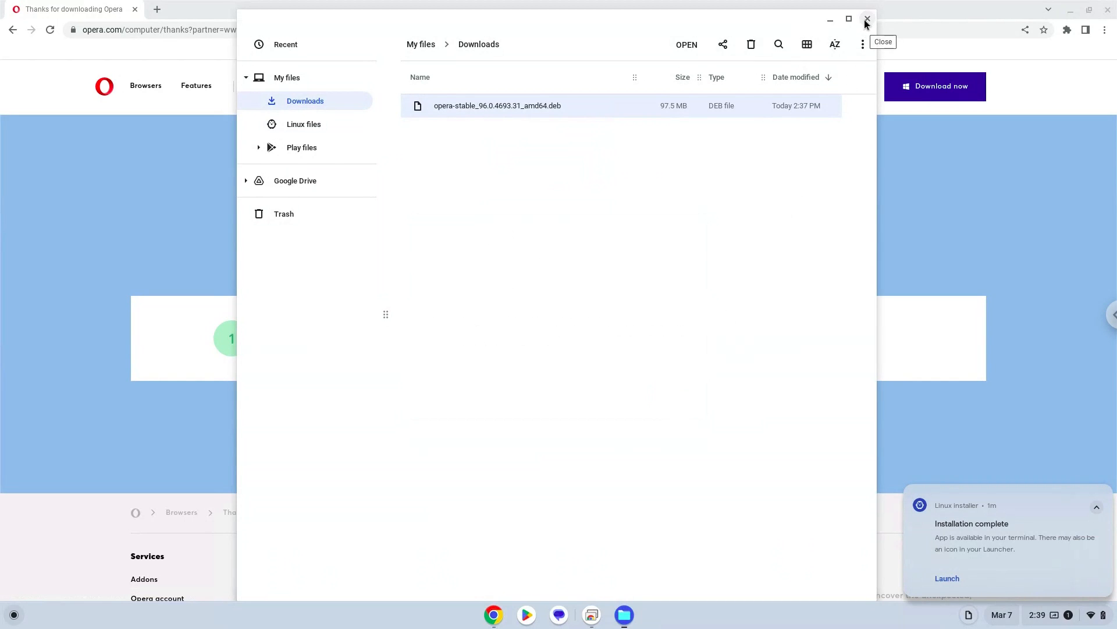
Step: Close the Files window and start Opera from the Launcher
left_click(867, 20)
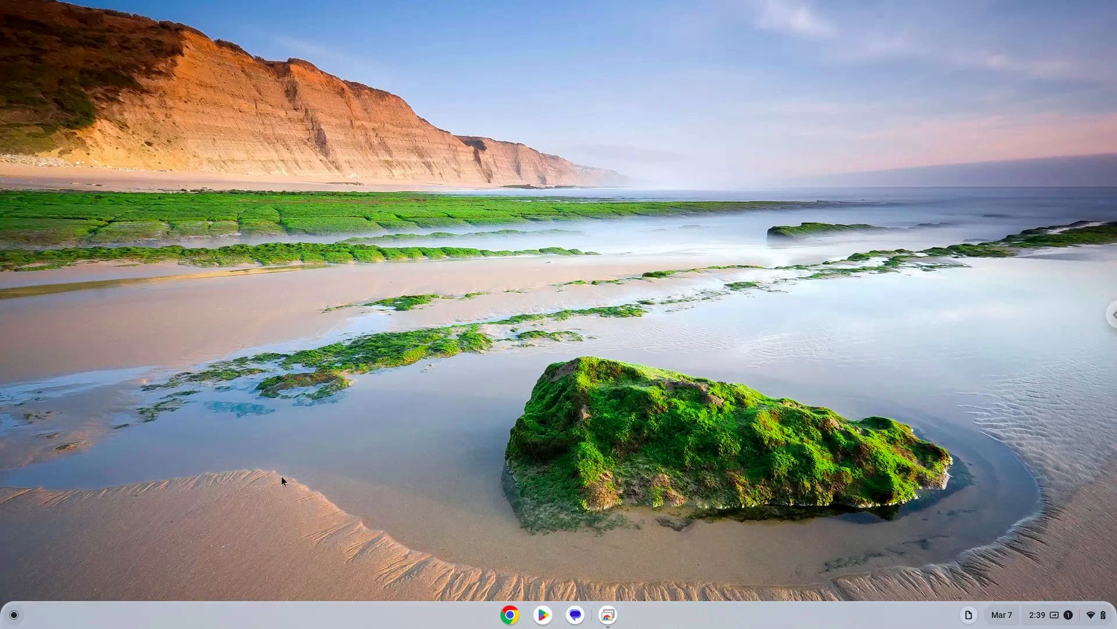
left_click(13, 614)
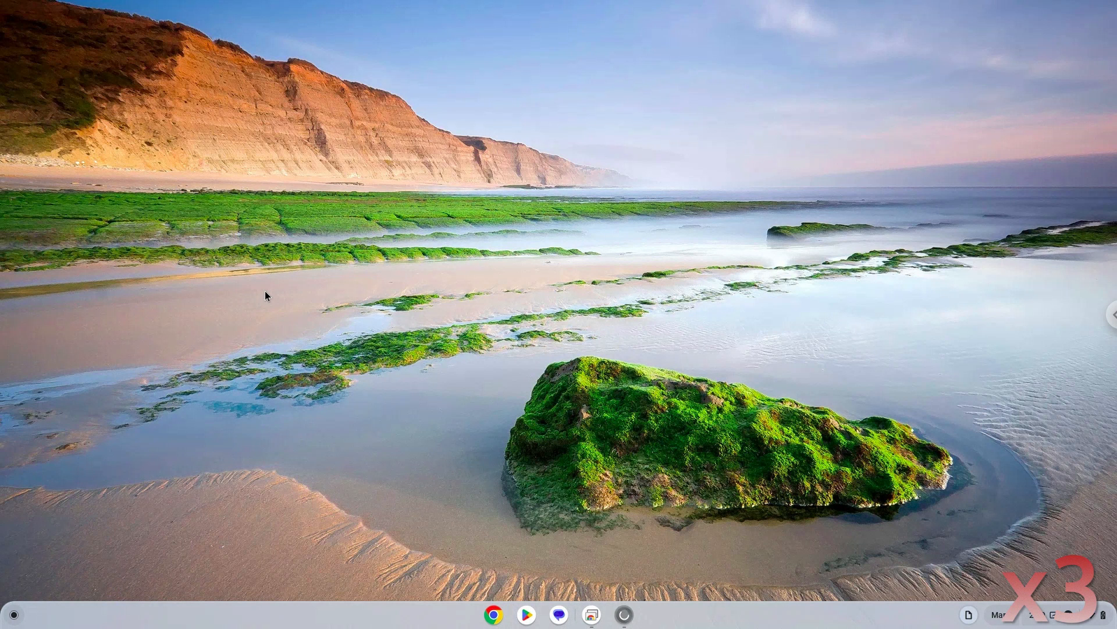
Step: Let Opera open on its Speed Dial page and maximize its window
left_click(624, 613)
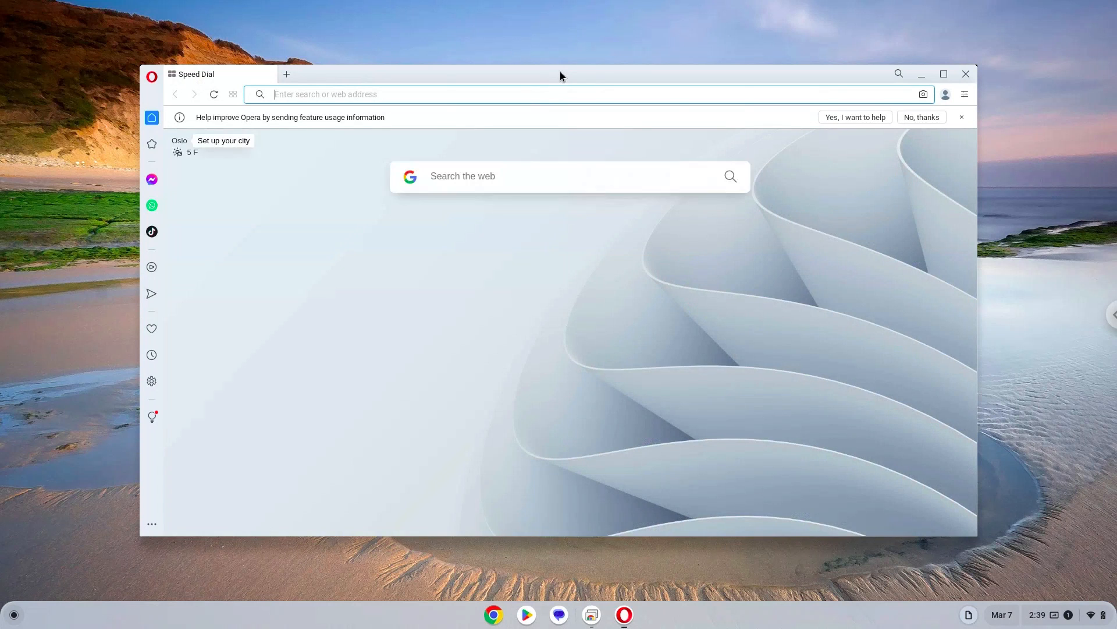
left_click(943, 73)
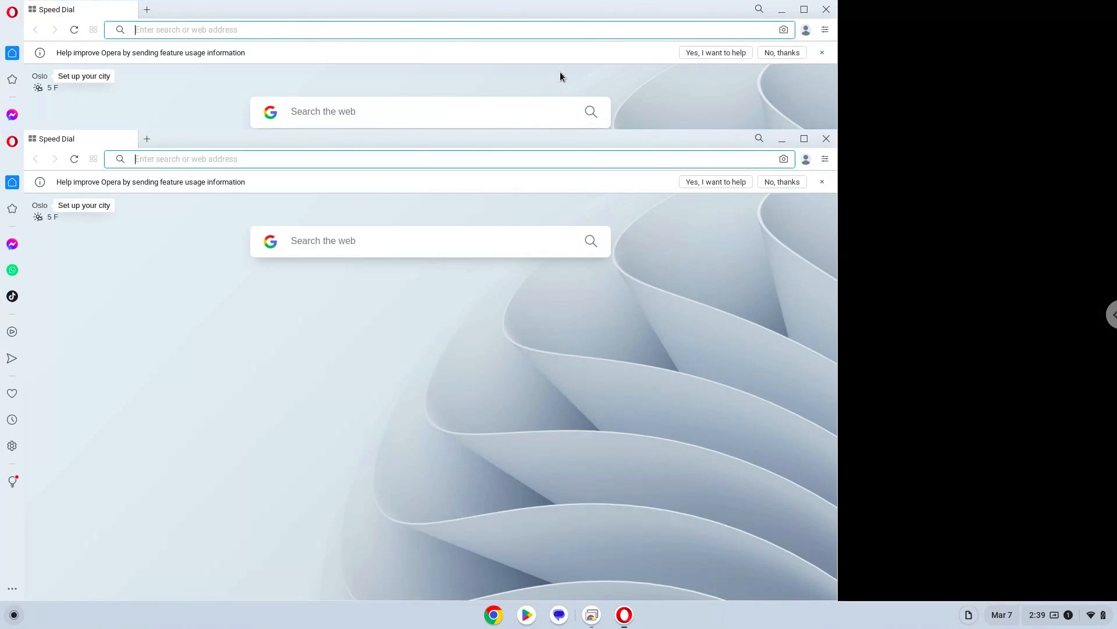